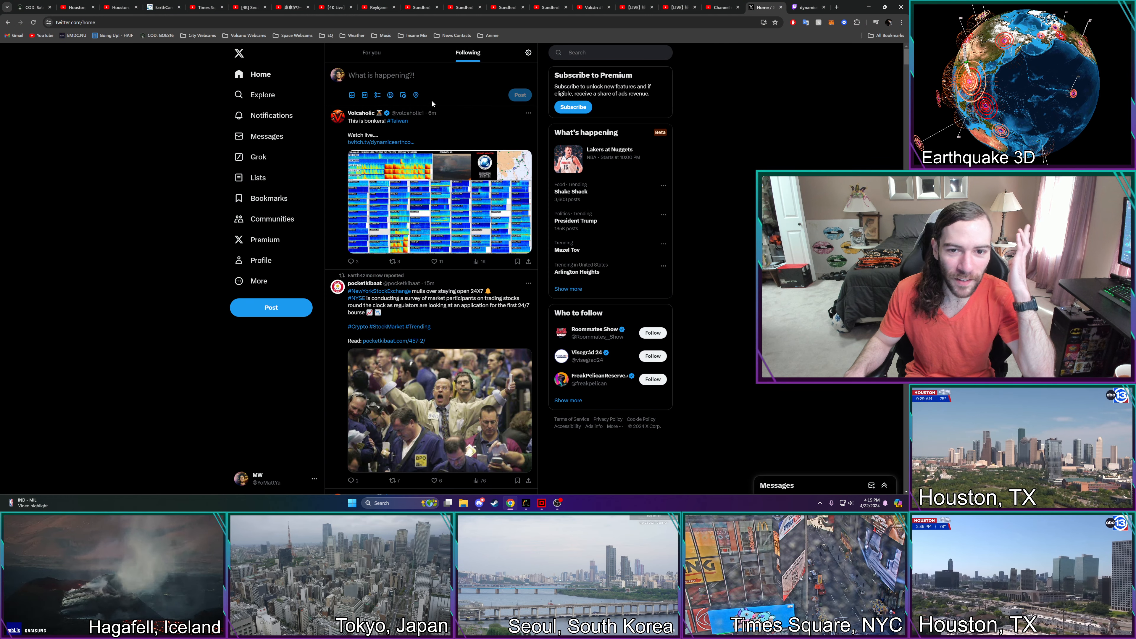
mouse_move(420, 122)
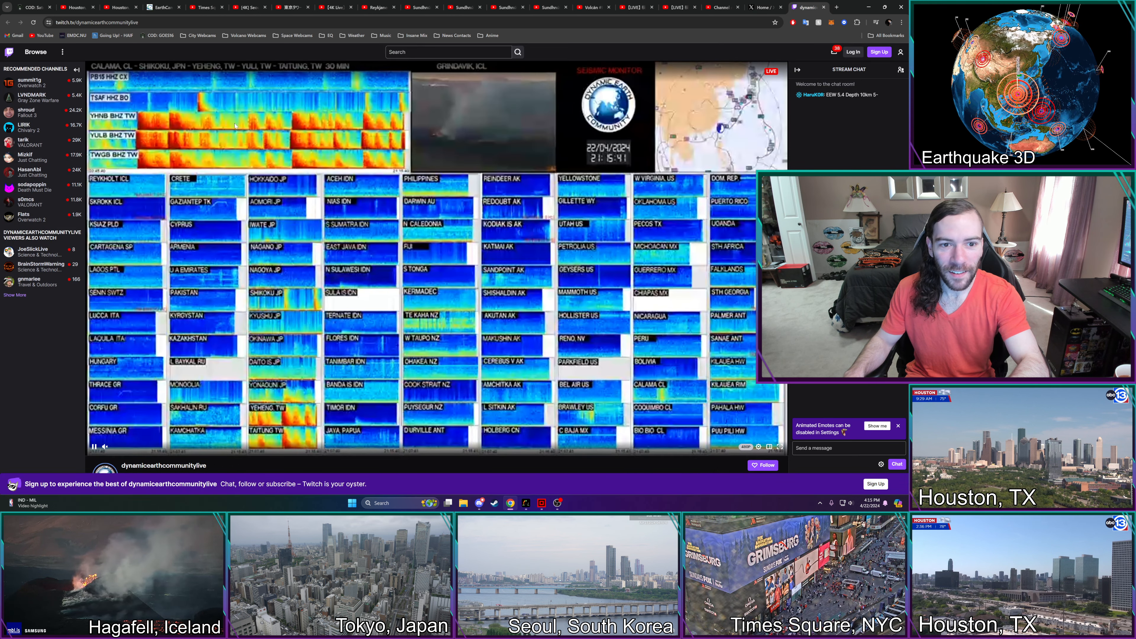
left_click(746, 446)
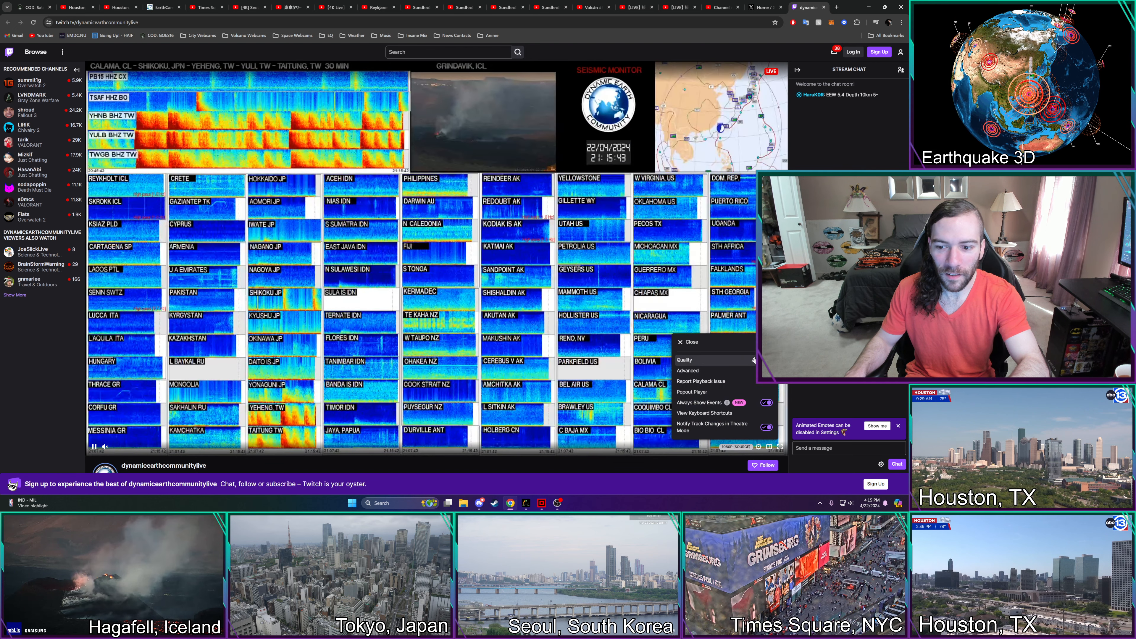
left_click(683, 341)
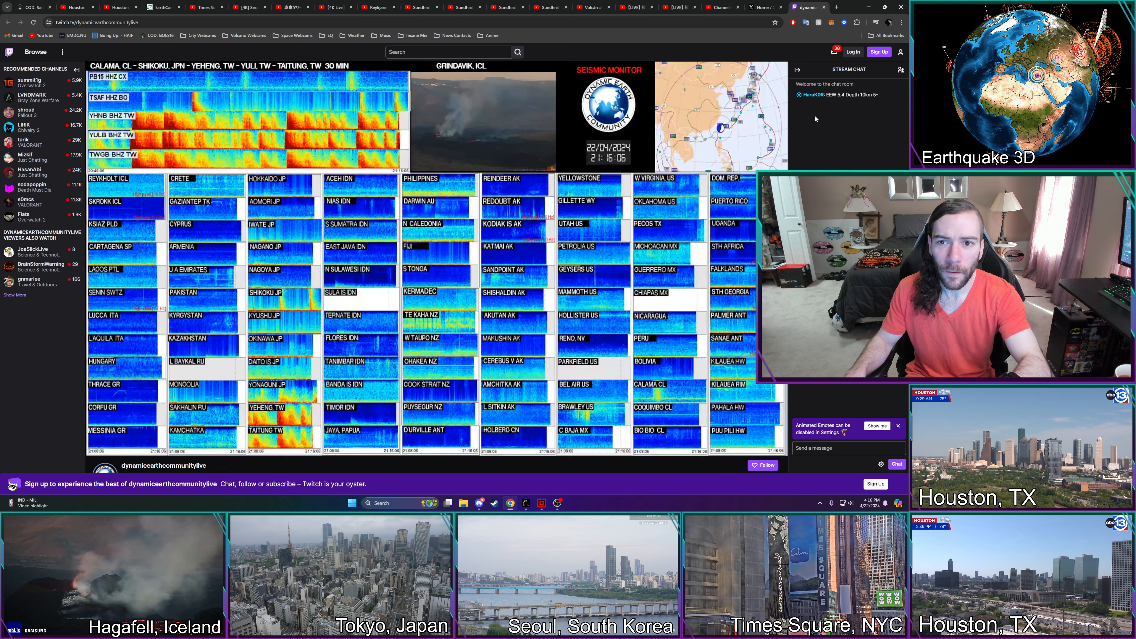
Open the USGS Latest Earthquakes page from the EQ bookmarks folder.
left_click(328, 35)
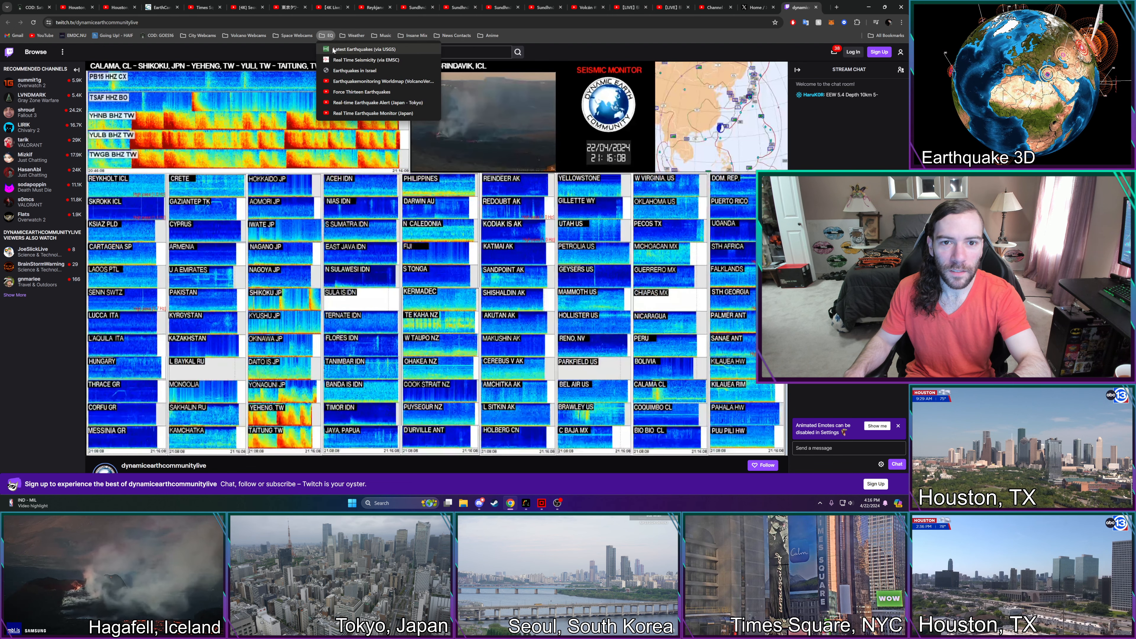
left_click(353, 49)
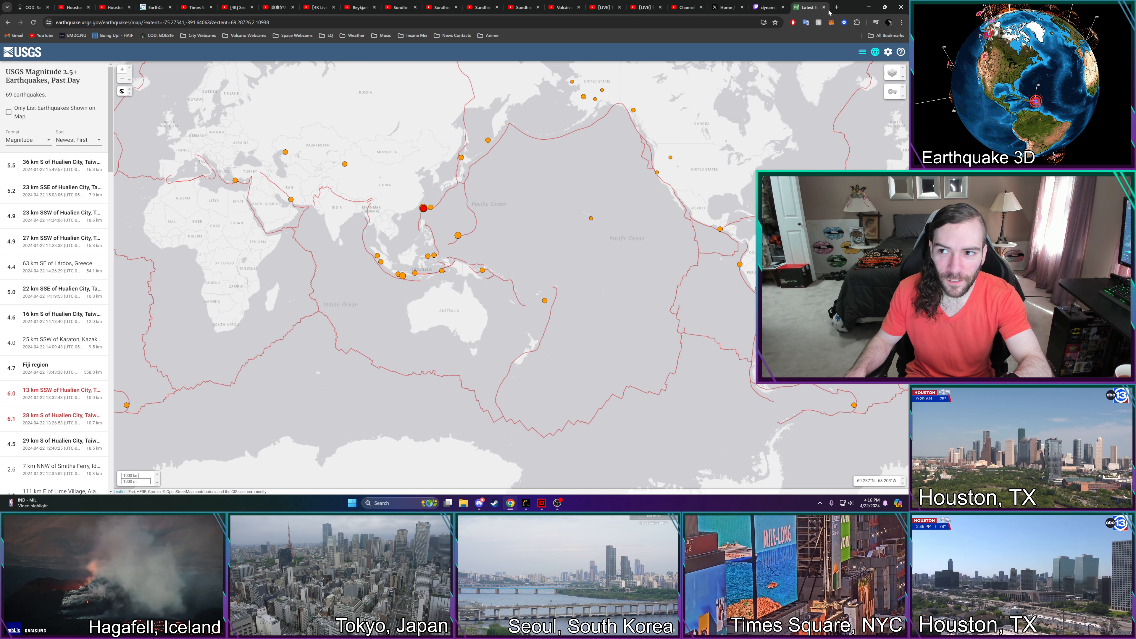
left_click(771, 7)
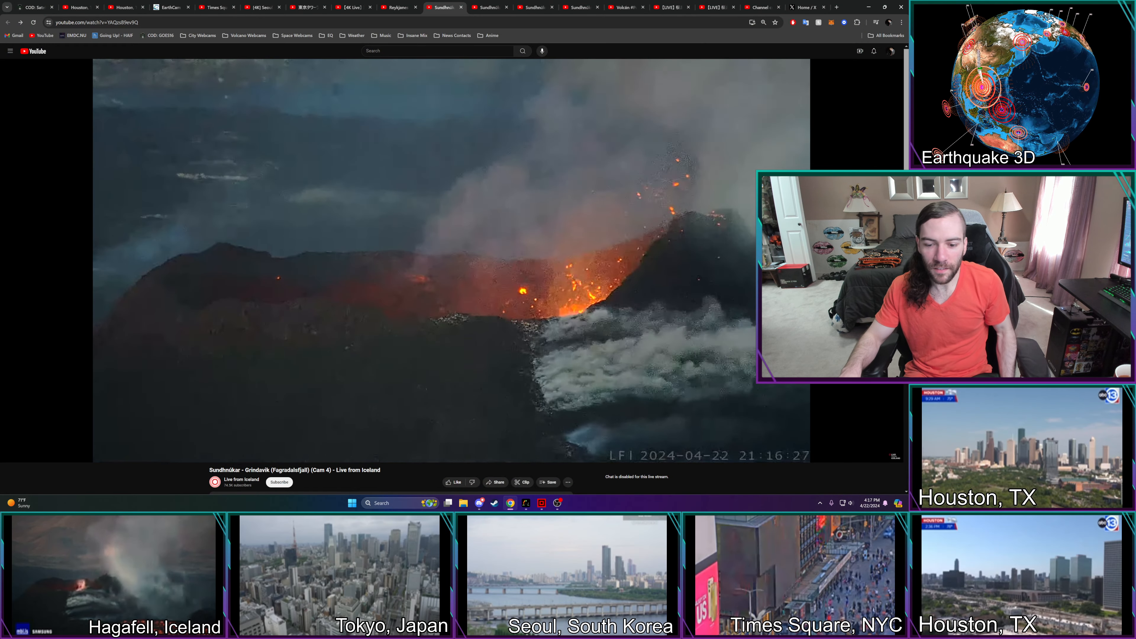
mouse_move(556, 503)
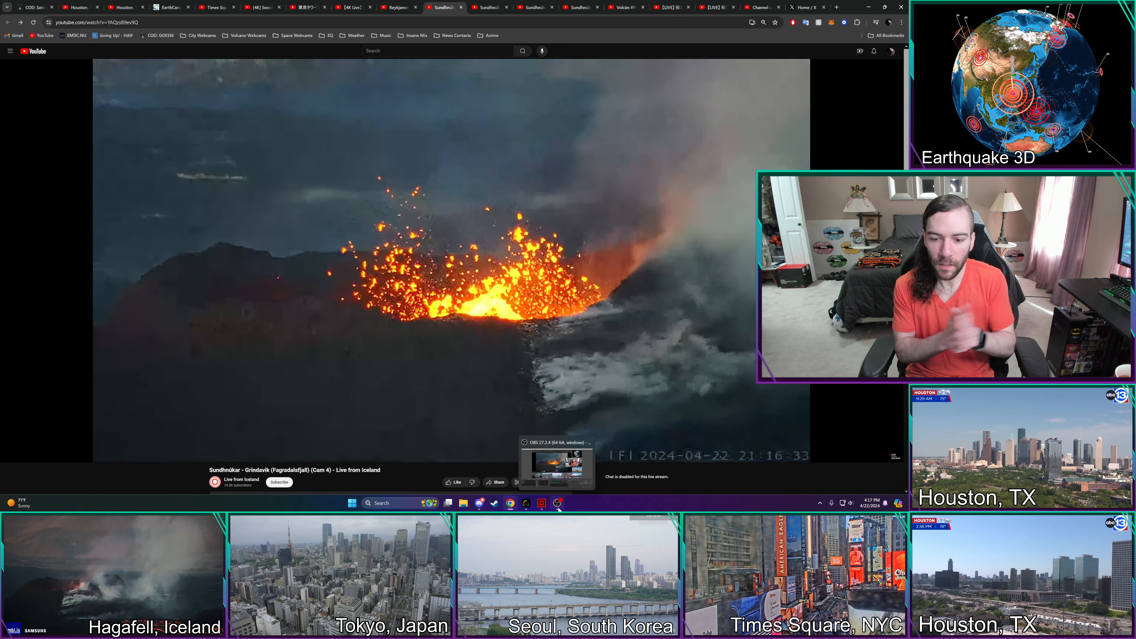
Show the settings menu on the Sundhnúkur eruption livestream player.
left_click(838, 456)
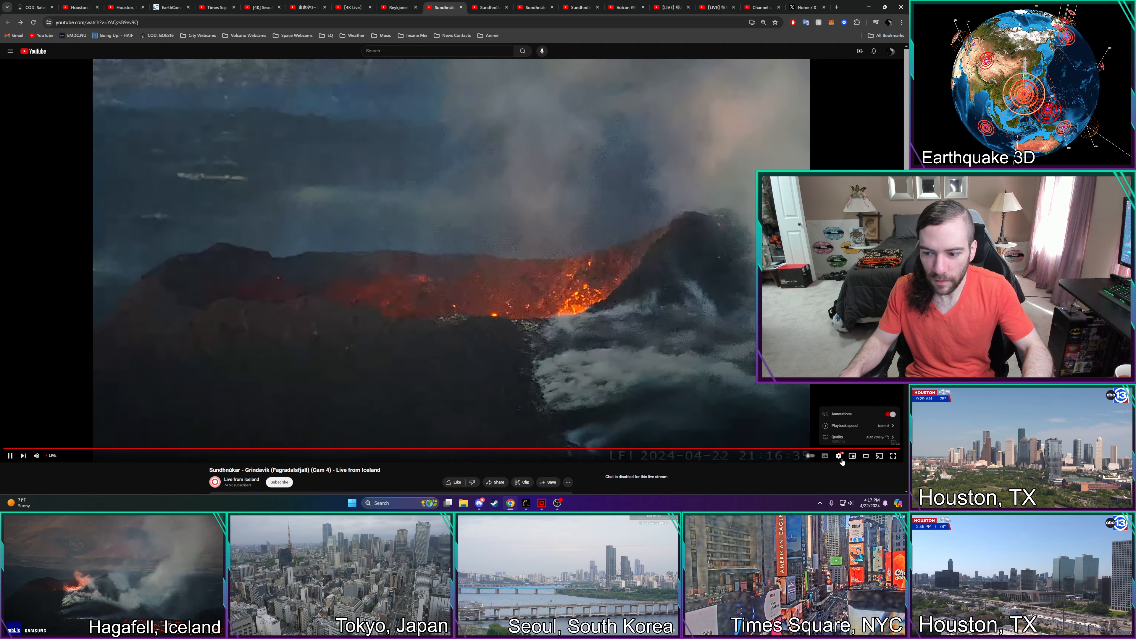